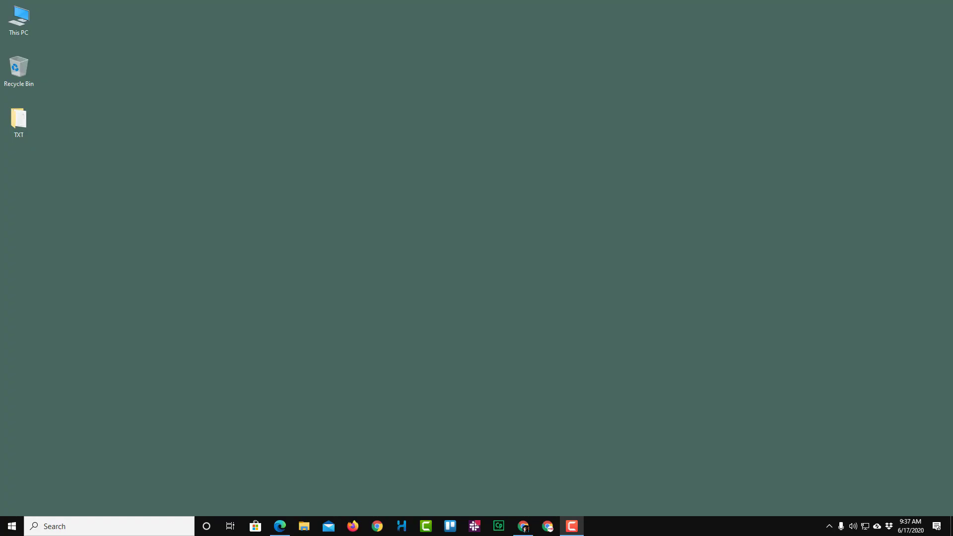
Open the Dropbox folder via This PC and show the Images folder's shortcut menu
{"action": "left_click", "coordinate": [18, 19]}
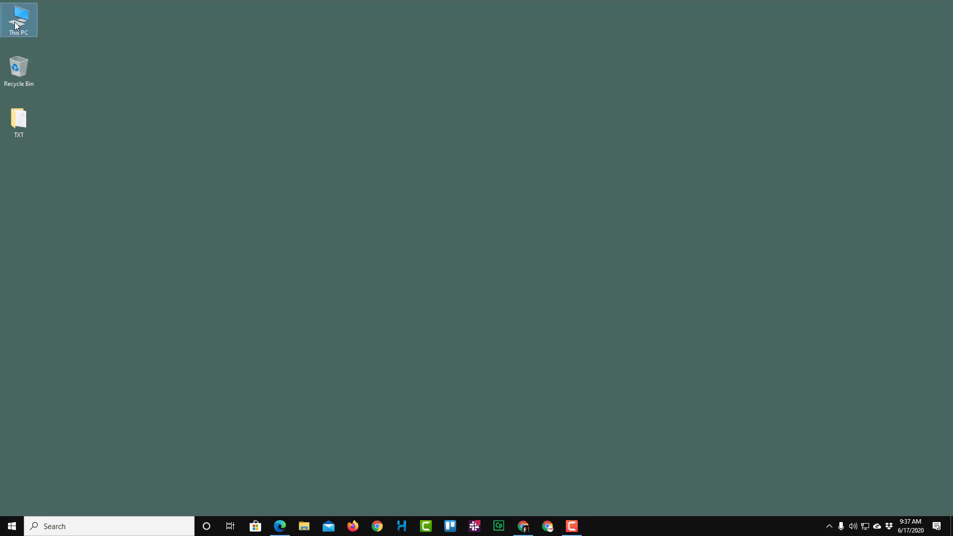
{"action": "double_click", "coordinate": [19, 19]}
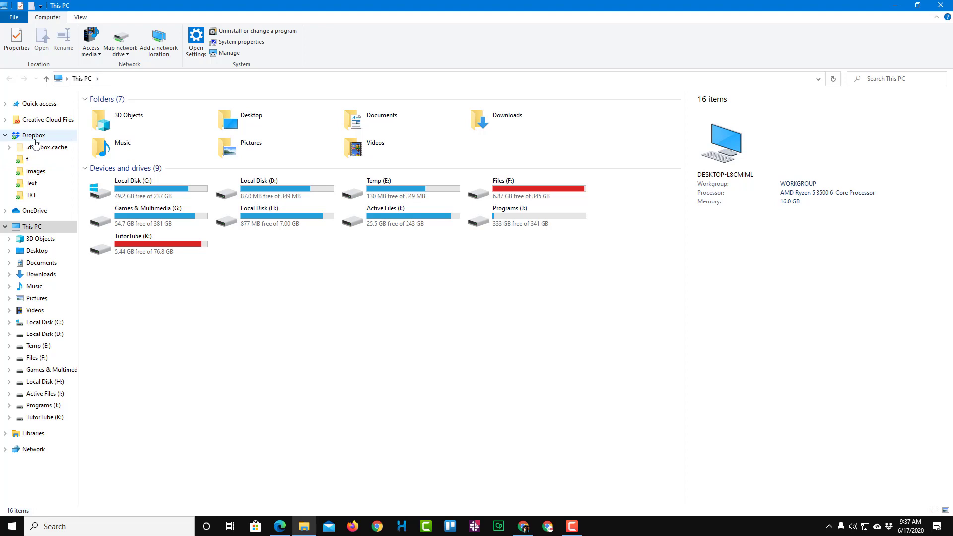
{"action": "left_click", "coordinate": [33, 135]}
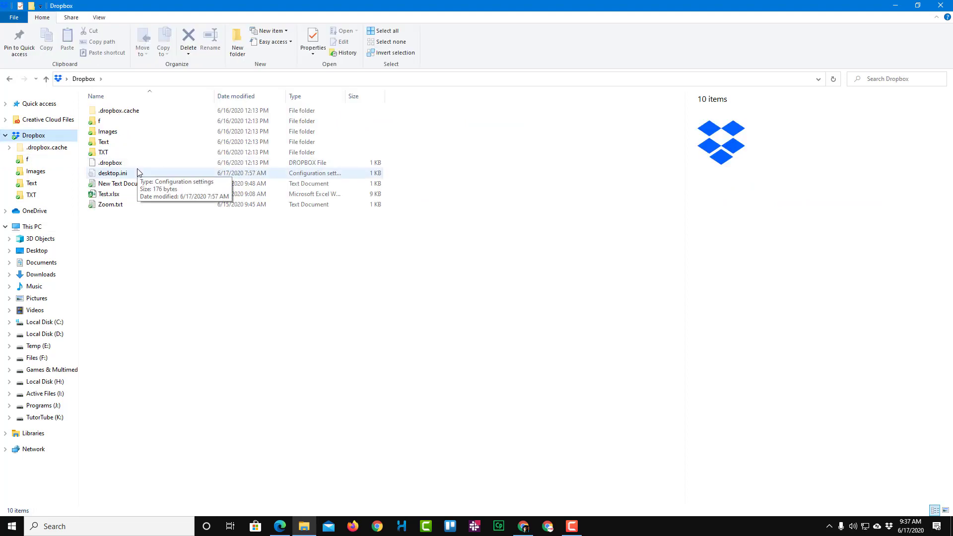
{"action": "mouse_move", "coordinate": [108, 131]}
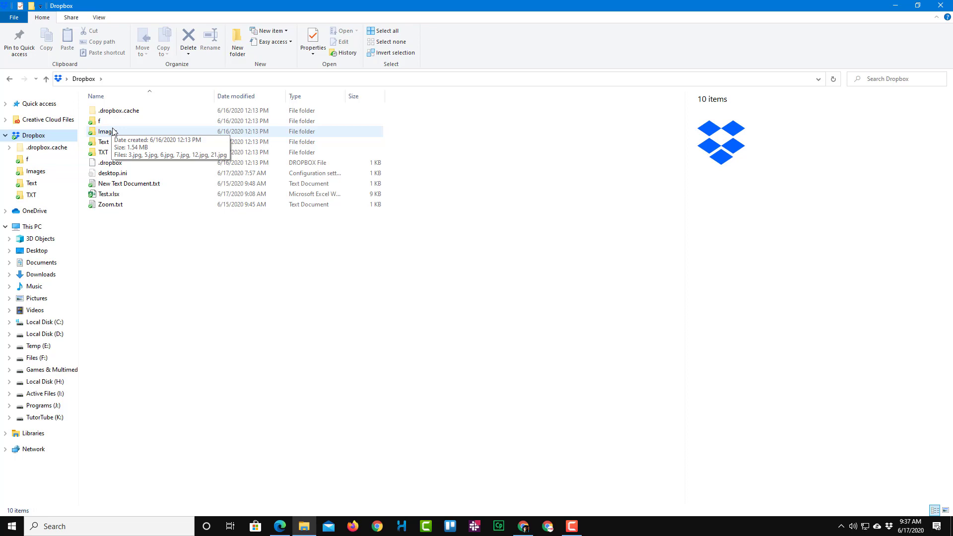
{"action": "left_click", "coordinate": [107, 131]}
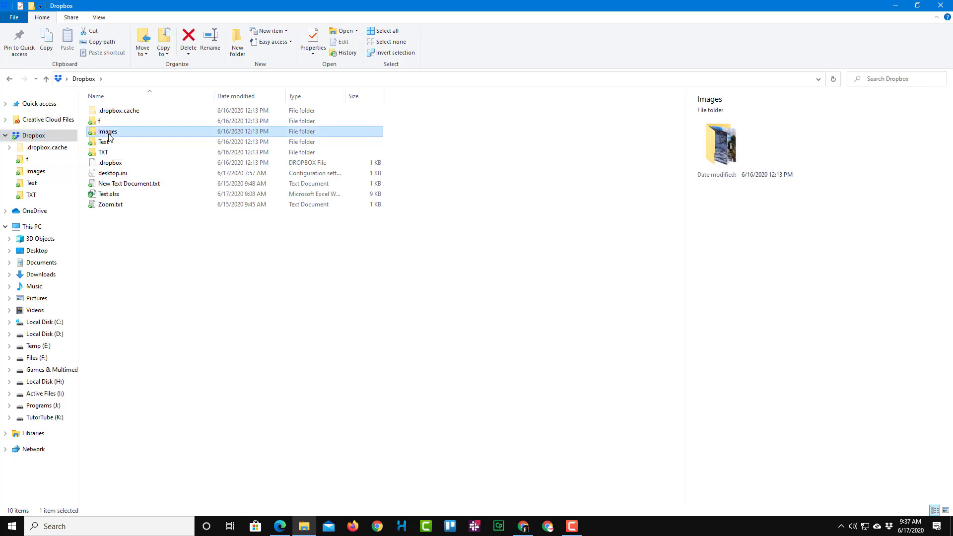
{"action": "right_click", "coordinate": [108, 131]}
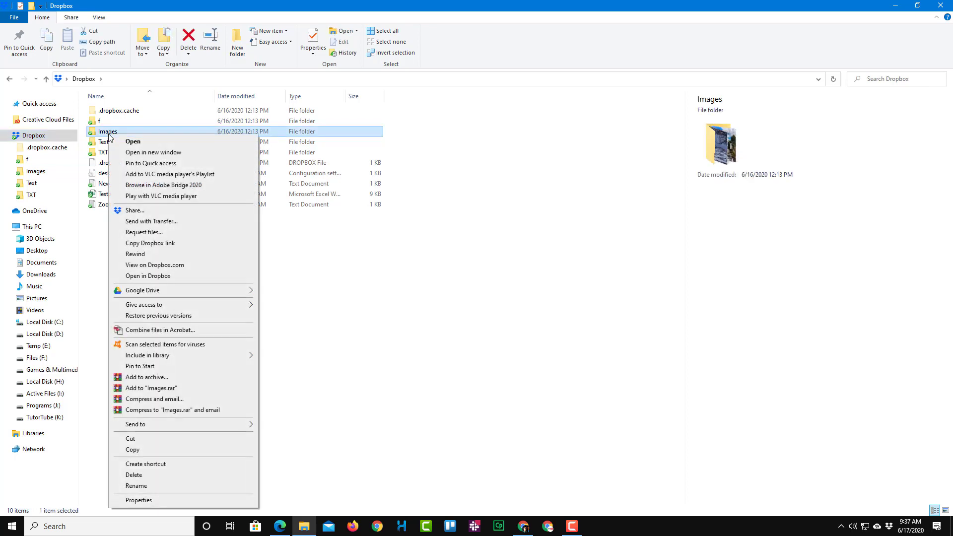
{"action": "mouse_move", "coordinate": [143, 219]}
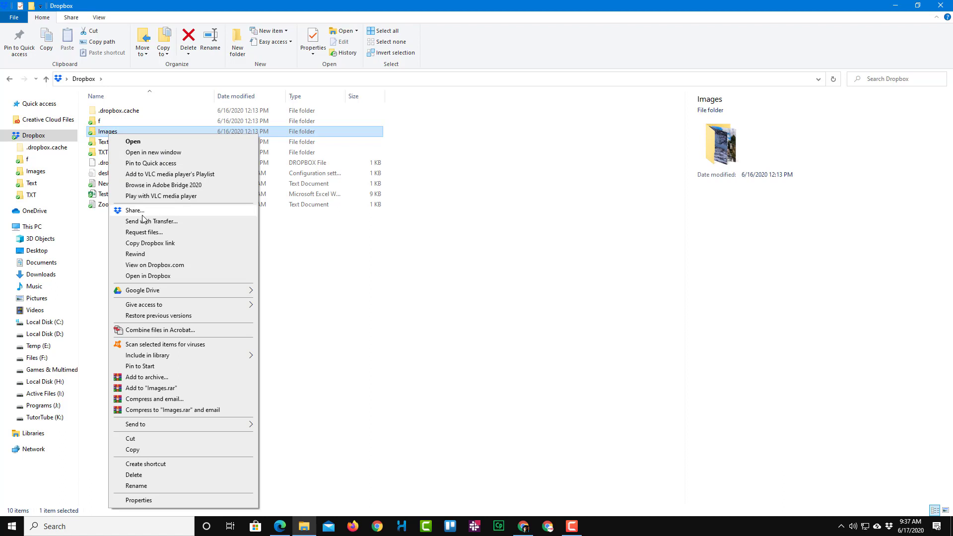
Start sharing Images, paste the recipient's email and set permission to Can view
{"action": "left_click", "coordinate": [135, 211]}
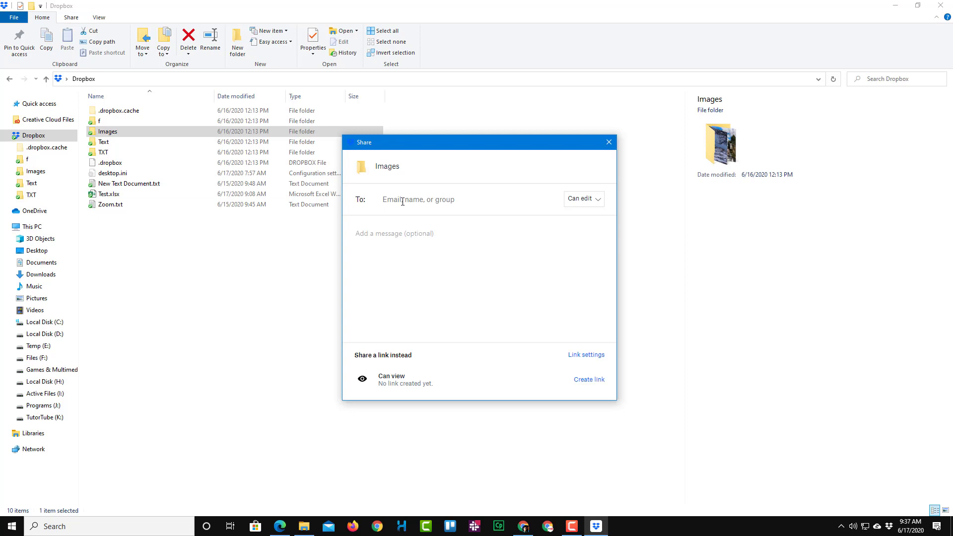
{"action": "left_click", "coordinate": [468, 199]}
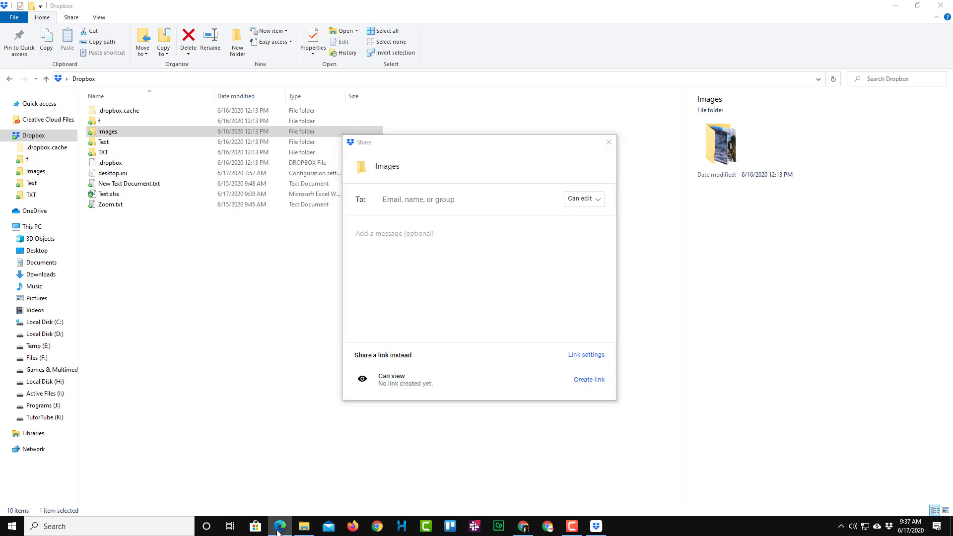
{"action": "left_click", "coordinate": [280, 527]}
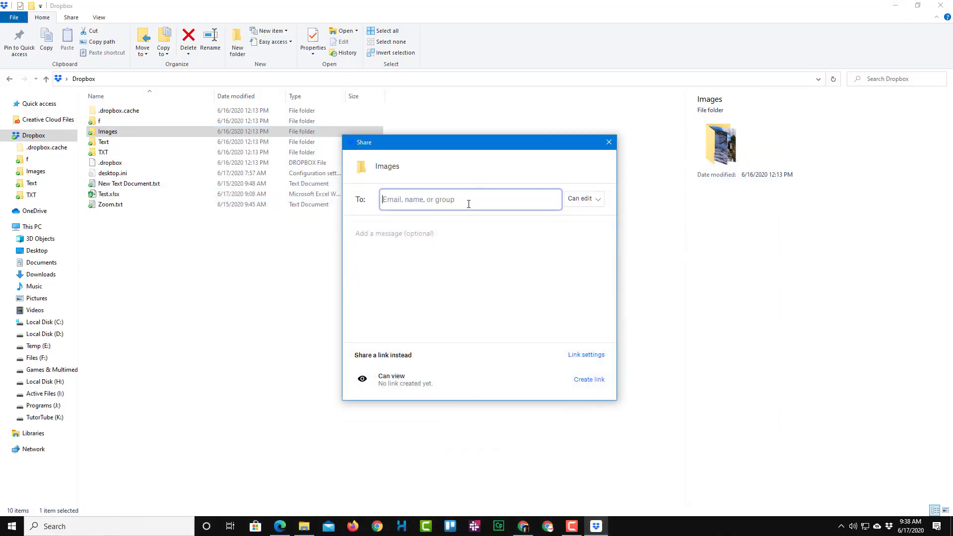
{"action": "key", "text": "ctrl+v"}
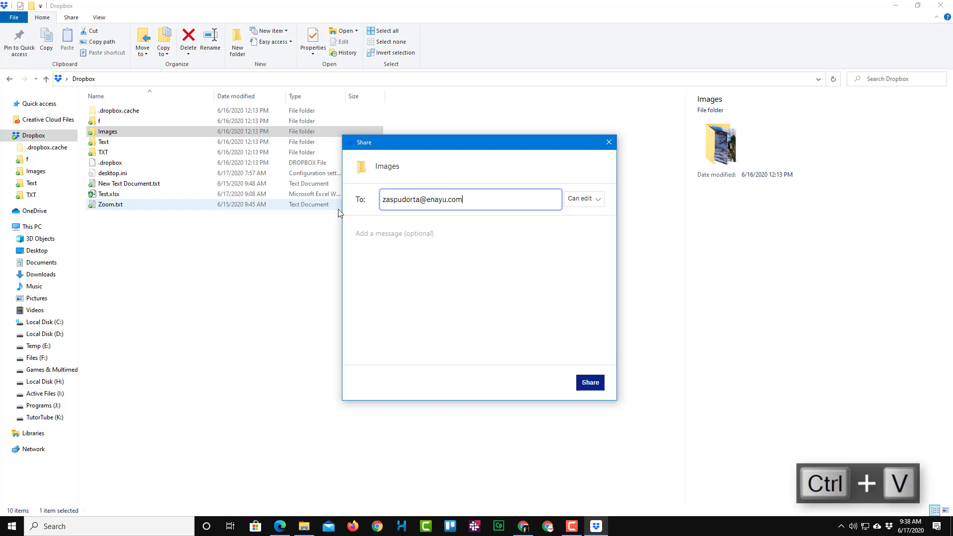
{"action": "mouse_move", "coordinate": [598, 207]}
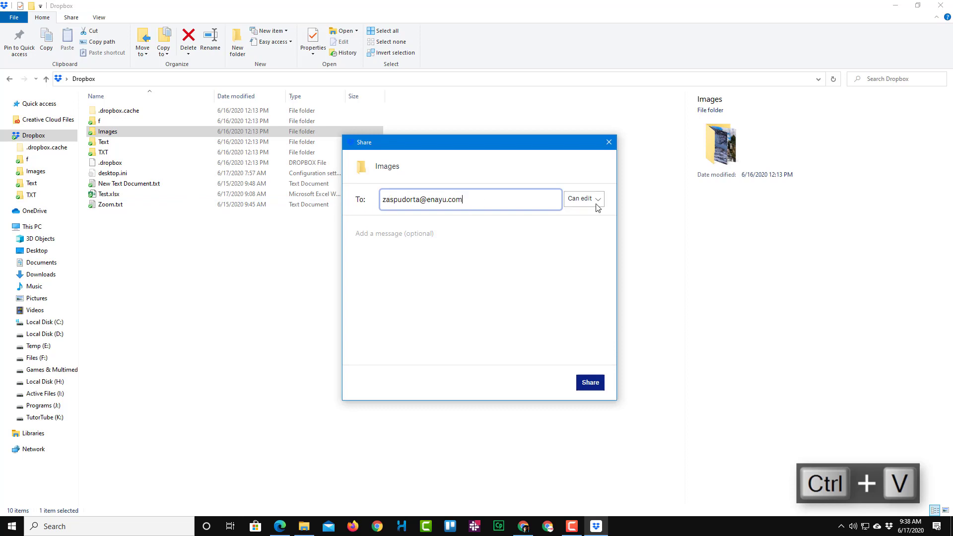
{"action": "left_click", "coordinate": [582, 198]}
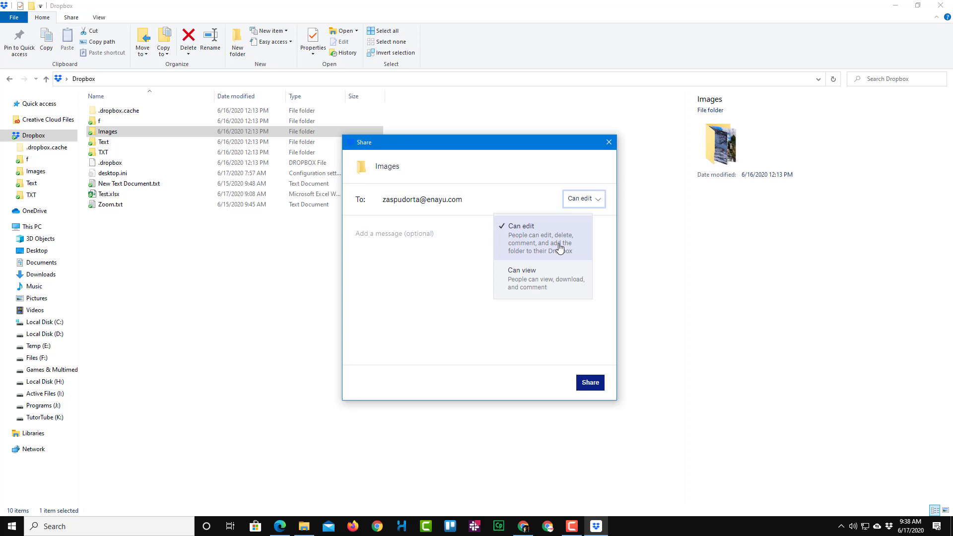
{"action": "mouse_move", "coordinate": [528, 278]}
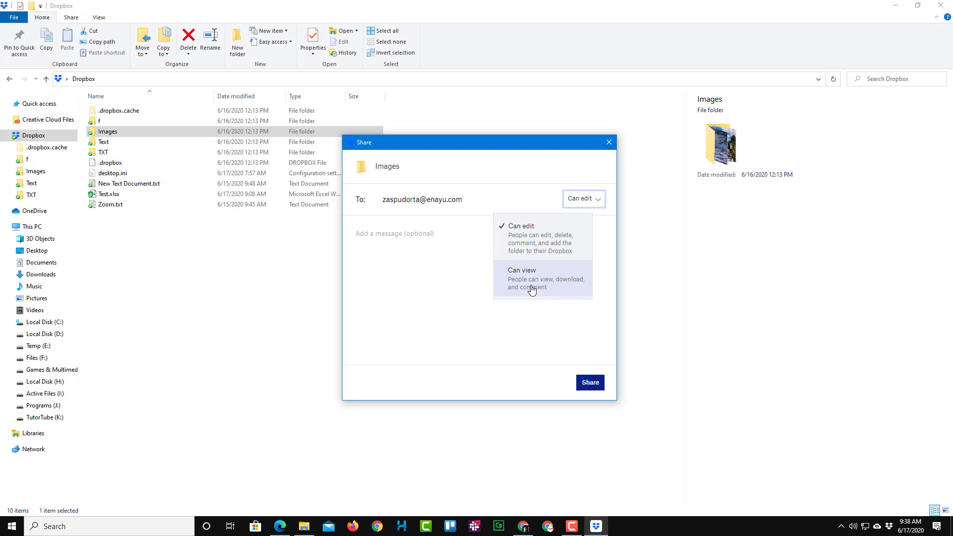
{"action": "left_click", "coordinate": [530, 279]}
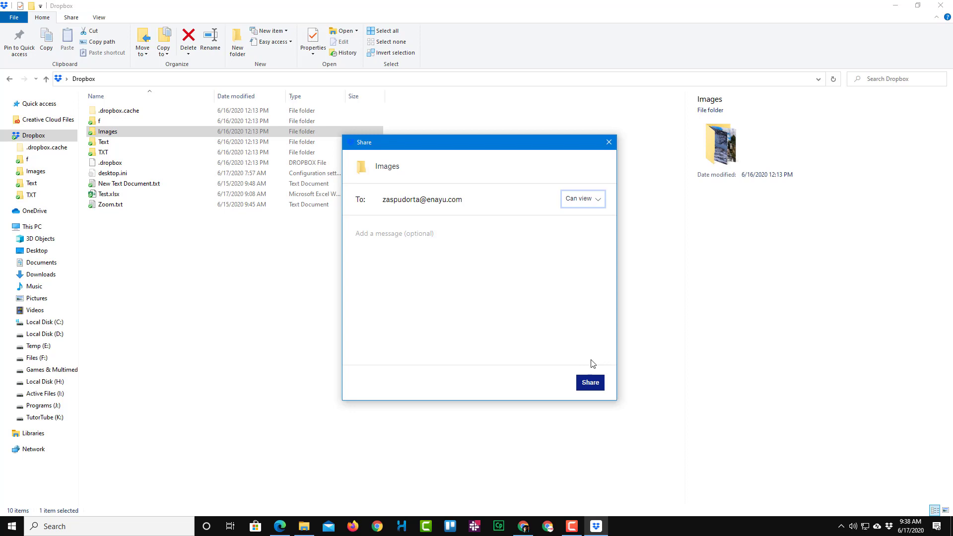
{"action": "mouse_move", "coordinate": [442, 254]}
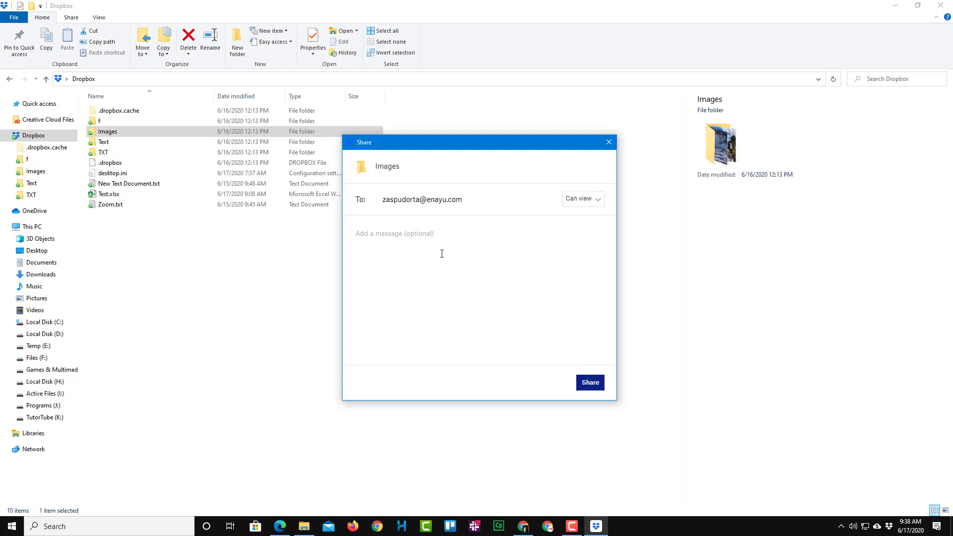
Add the message 'Please find the file in the shared link.'
{"action": "type", "text": "Ple"}
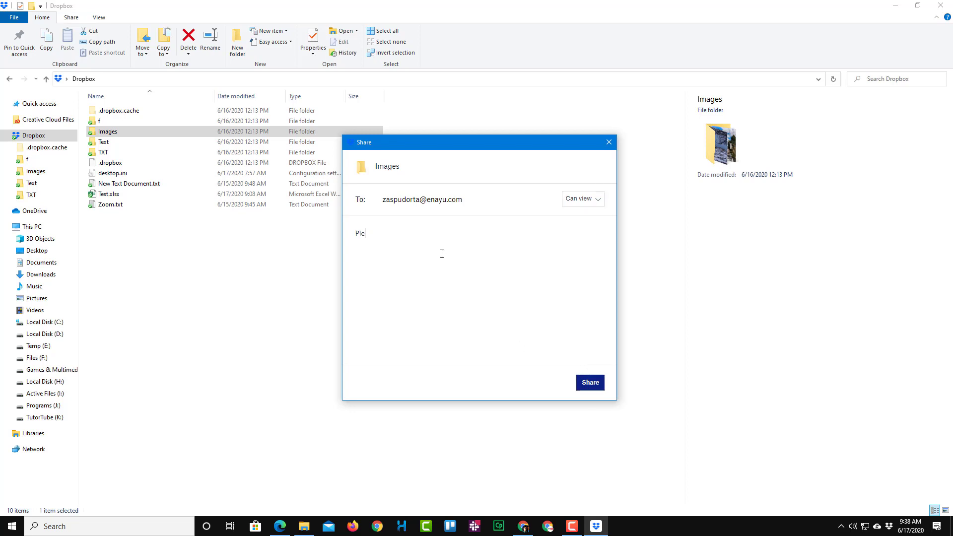
{"action": "type", "text": "ase find the file"}
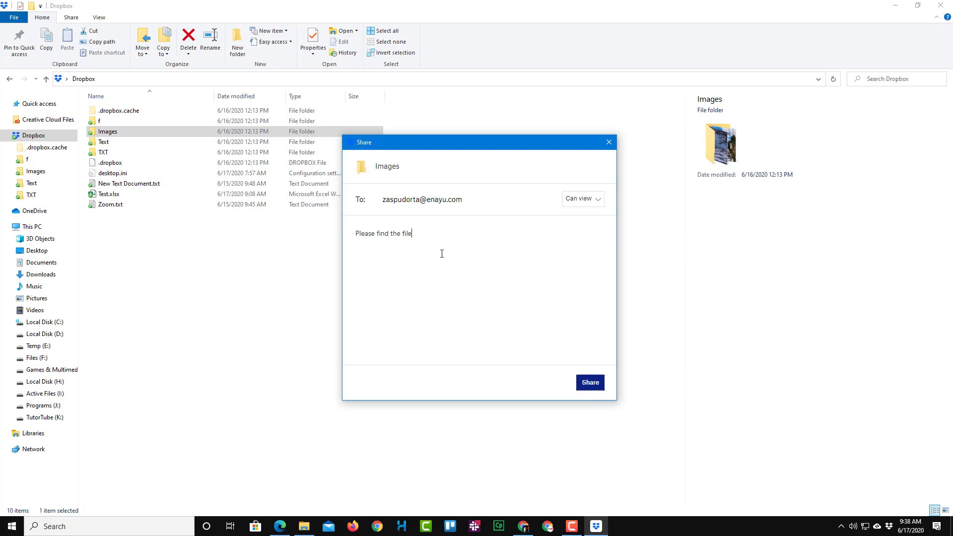
{"action": "type", "text": "in the shared lin"}
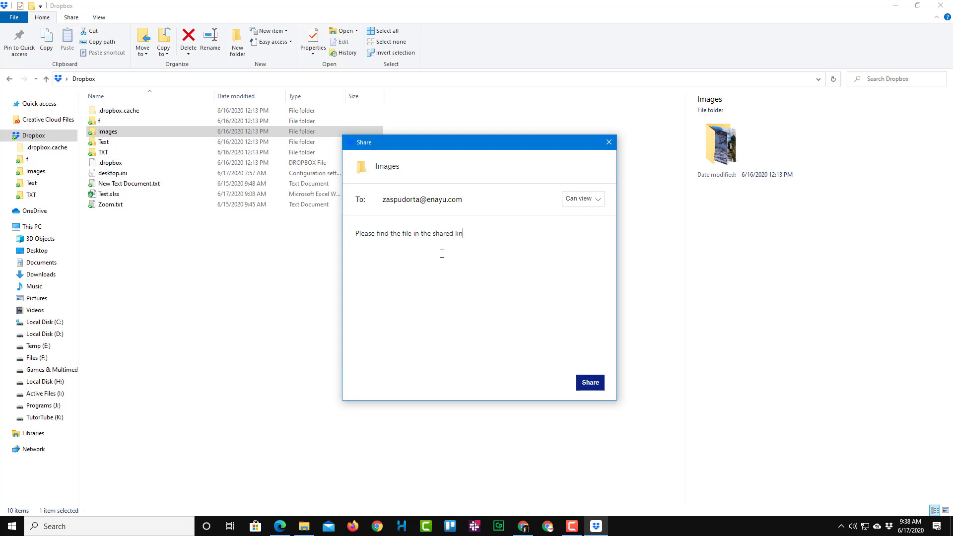
{"action": "type", "text": "k."}
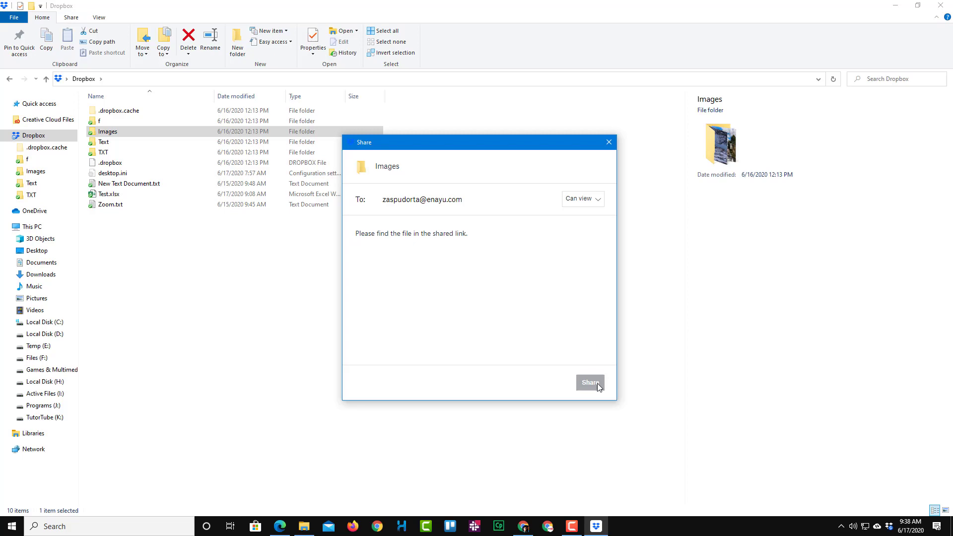
Send the Images invitation, then open and read it in the Tempail inbox
{"action": "left_click", "coordinate": [589, 382]}
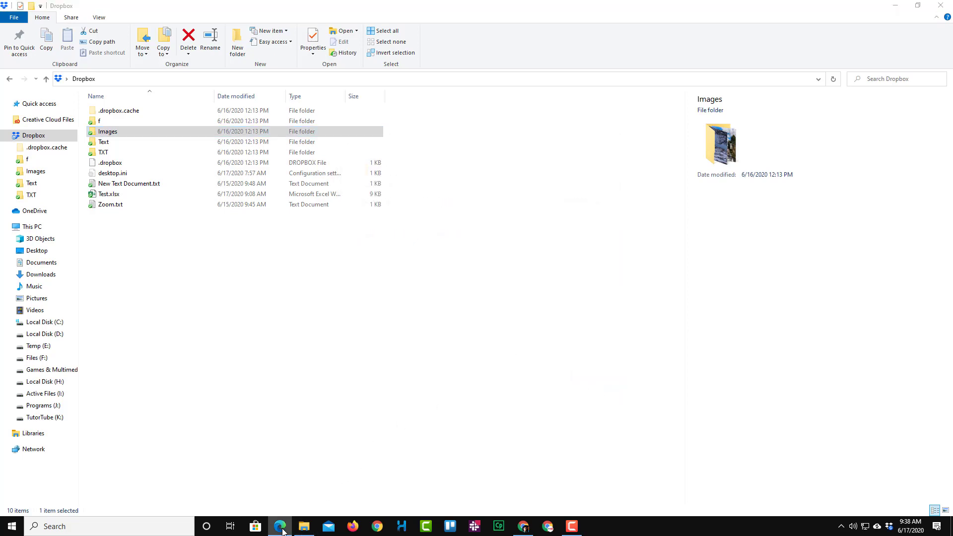
{"action": "left_click", "coordinate": [280, 527]}
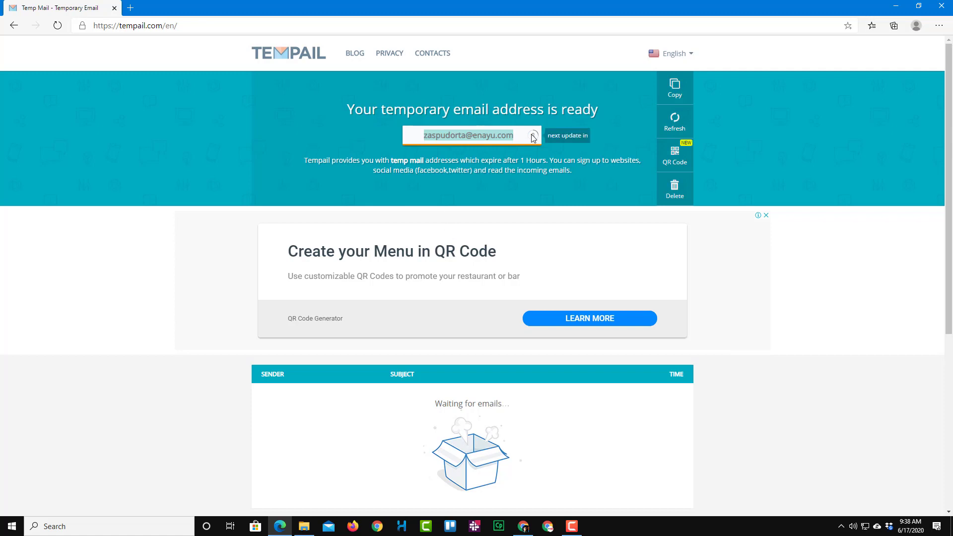
{"action": "left_click", "coordinate": [675, 121]}
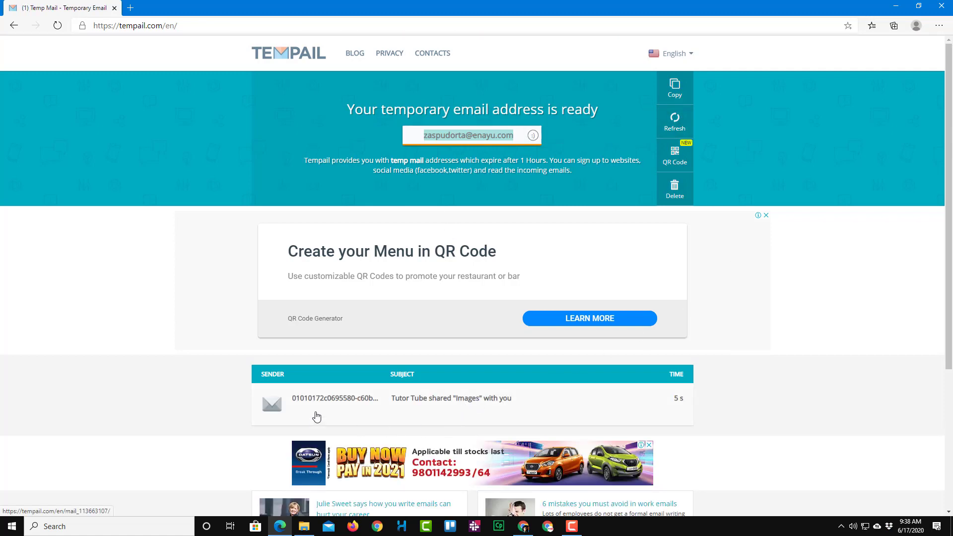
{"action": "mouse_move", "coordinate": [331, 412]}
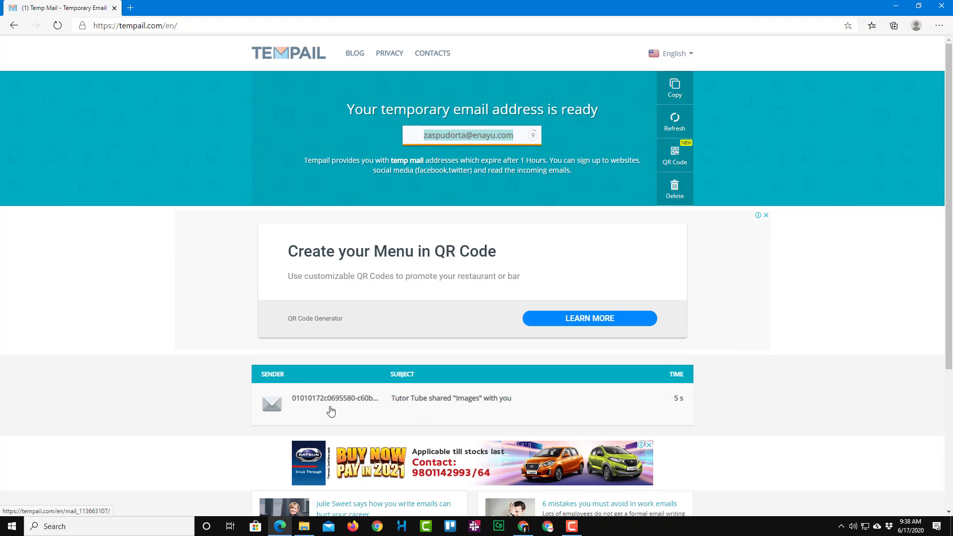
{"action": "mouse_move", "coordinate": [463, 403]}
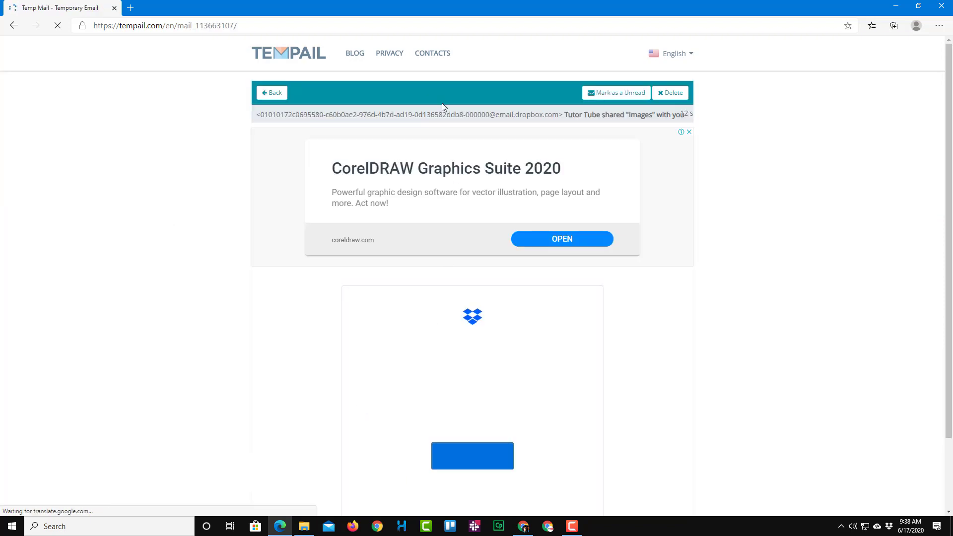
{"action": "scroll", "scroll_direction": "down", "scroll_amount": 3}
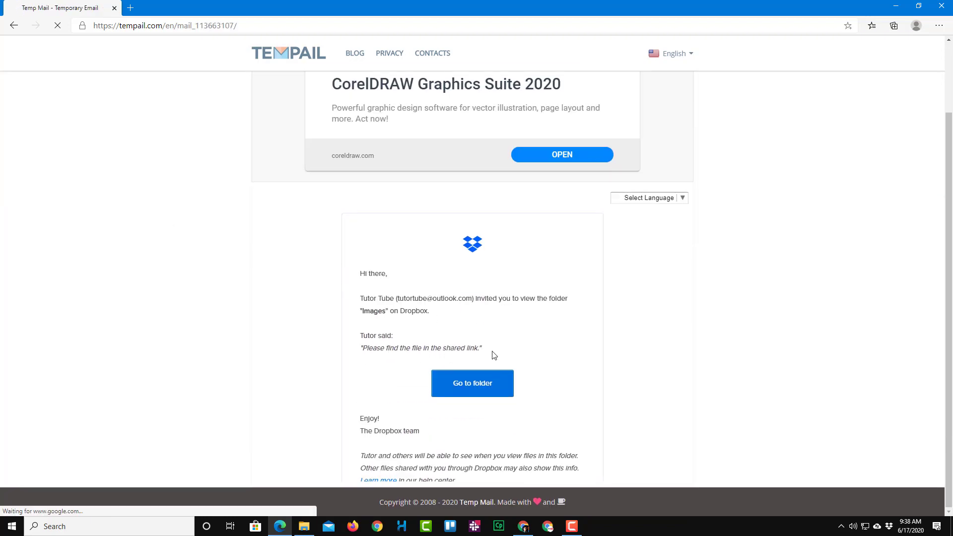
{"action": "mouse_move", "coordinate": [473, 384]}
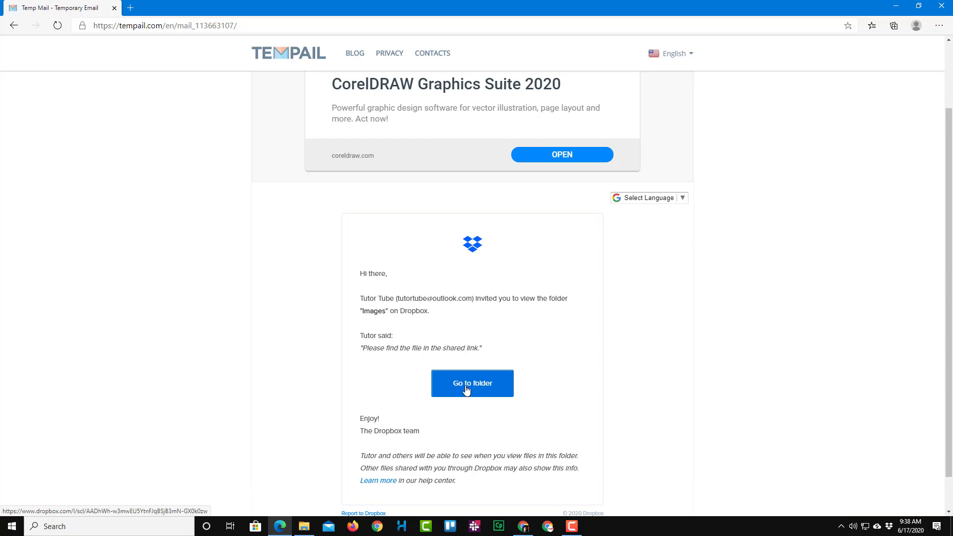
Open the six-photo Images folder from the invite, close it, and return to the inbox
{"action": "left_click", "coordinate": [472, 384]}
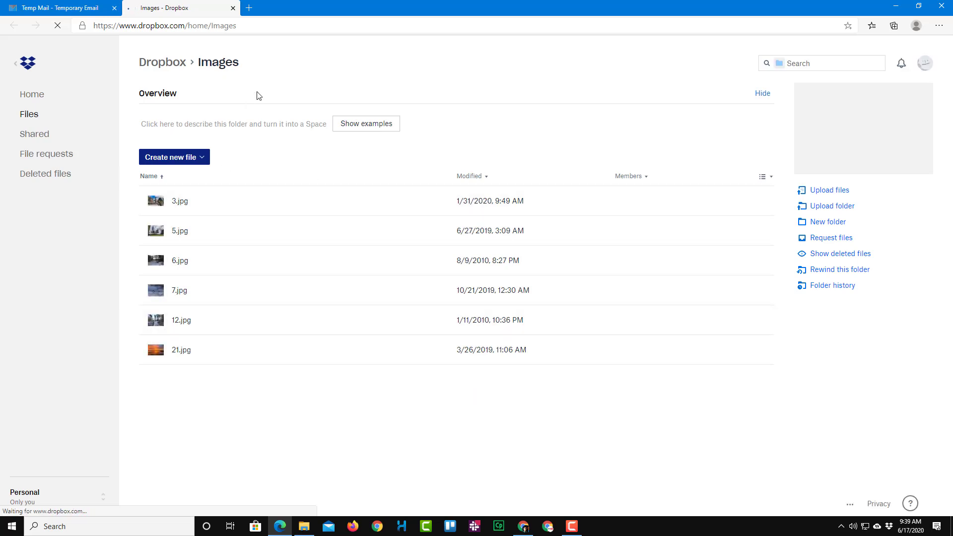
{"action": "mouse_move", "coordinate": [923, 90]}
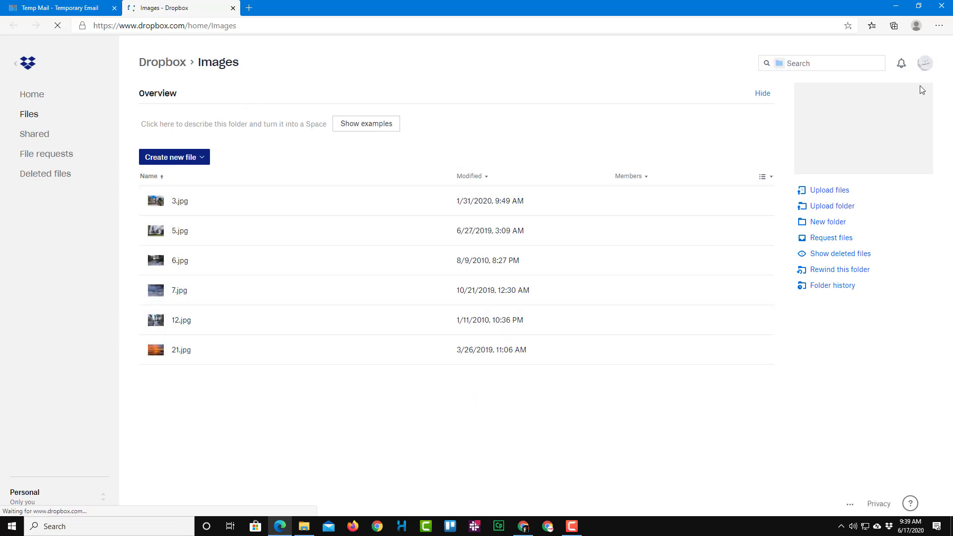
{"action": "left_click", "coordinate": [925, 63]}
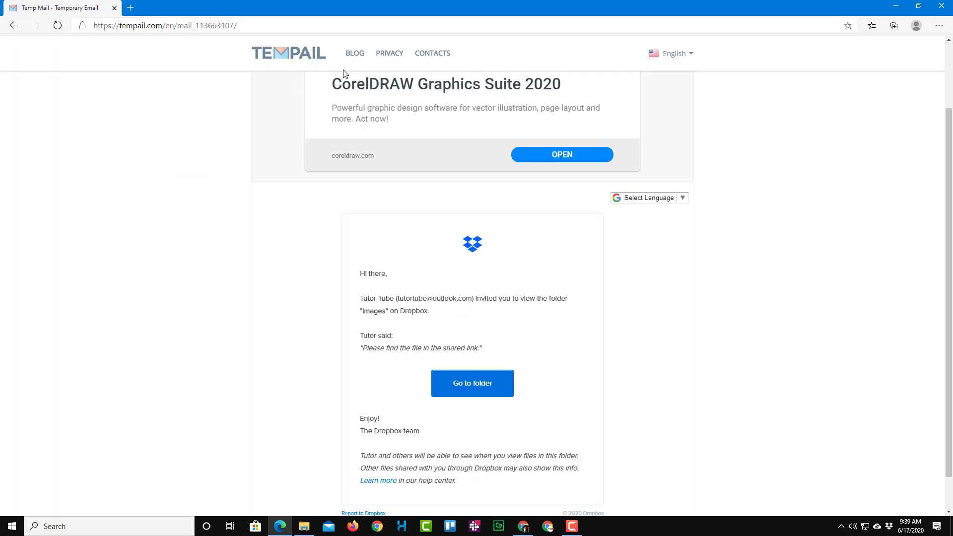
{"action": "left_click", "coordinate": [13, 25]}
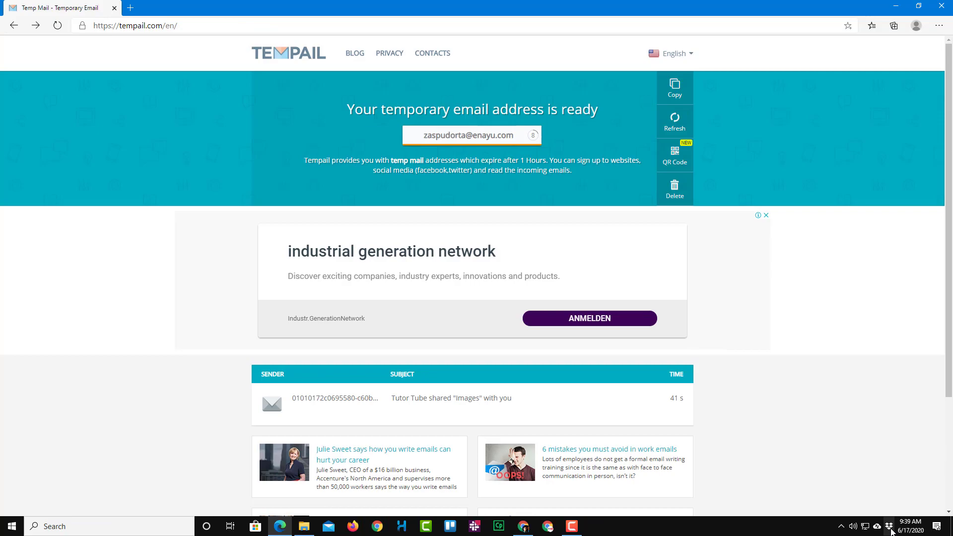
Share New Text Document.txt from the Dropbox app with the pasted temporary address
{"action": "left_click", "coordinate": [595, 526]}
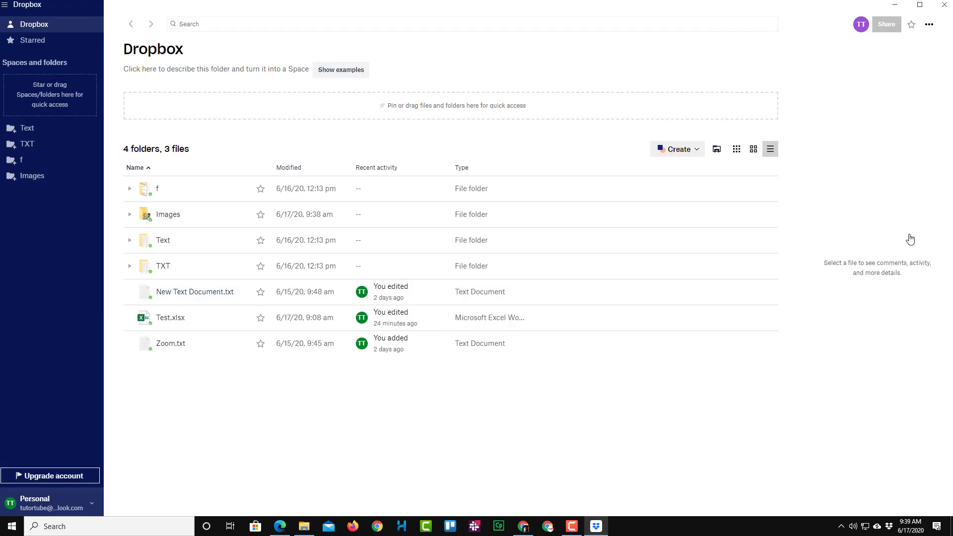
{"action": "mouse_move", "coordinate": [220, 41]}
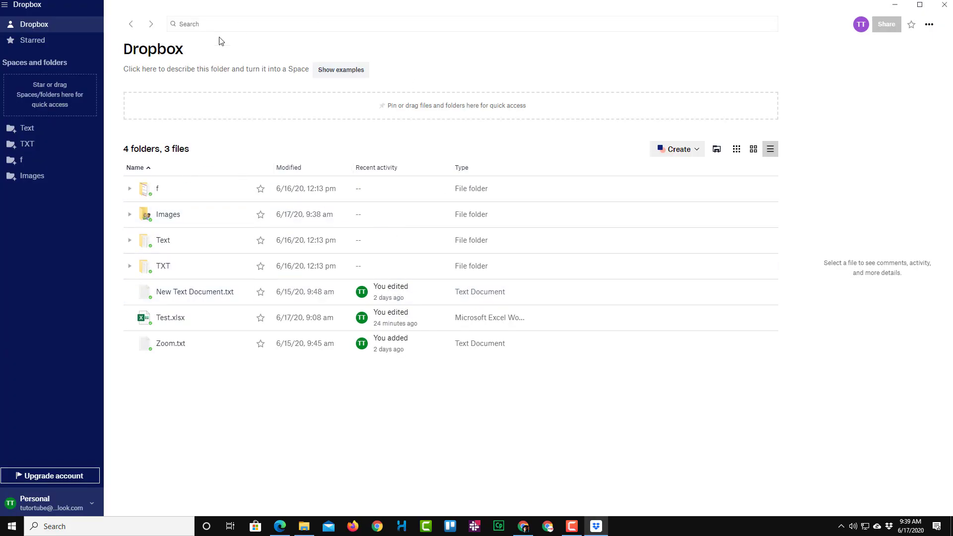
{"action": "right_click", "coordinate": [194, 292]}
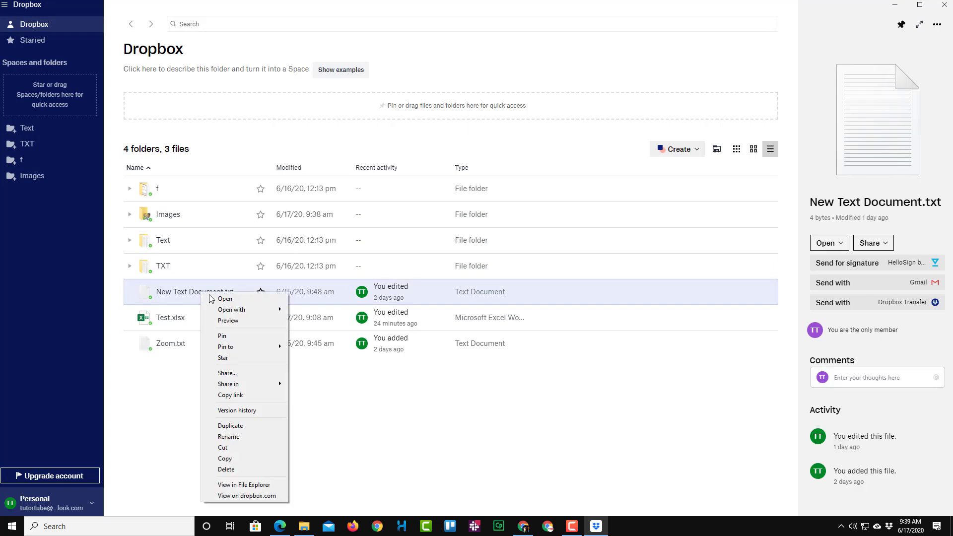
{"action": "left_click", "coordinate": [227, 373]}
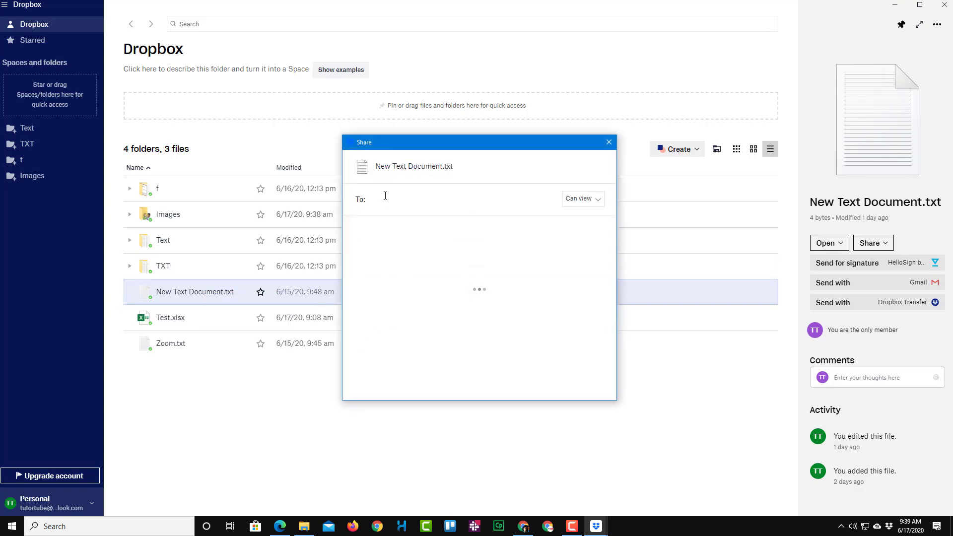
{"action": "key", "text": "ctrl+v"}
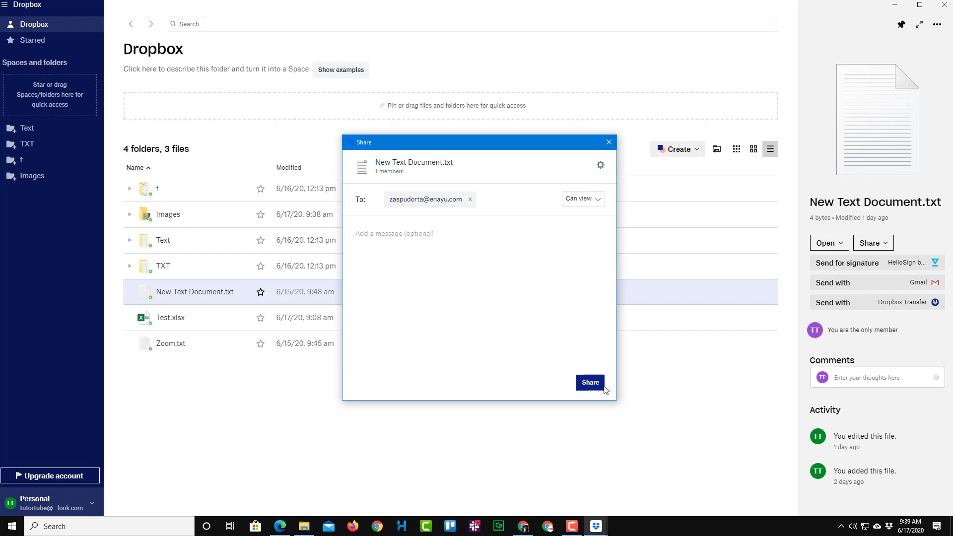
{"action": "left_click", "coordinate": [589, 383]}
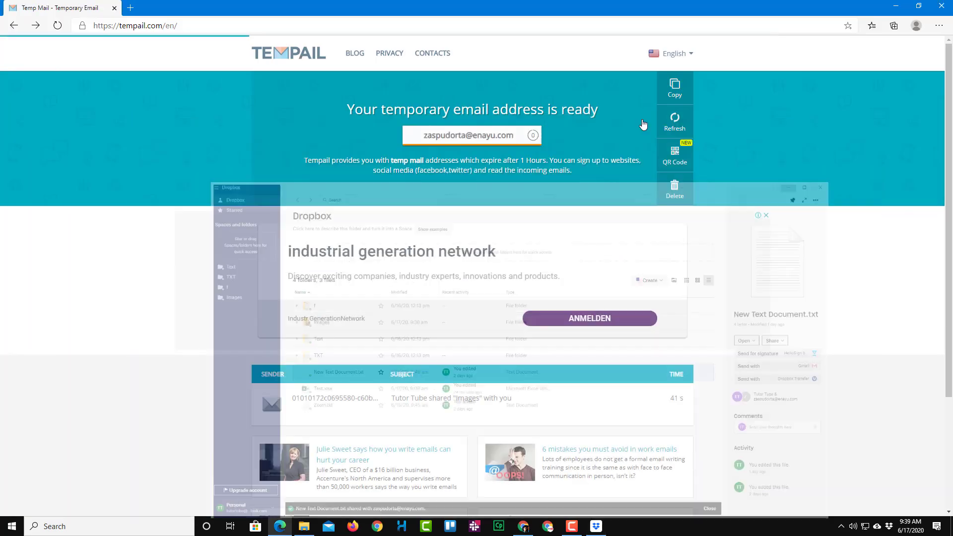
Refresh Tempail and open the 'shared "New Text Document.txt" with you' email
{"action": "left_click", "coordinate": [674, 121]}
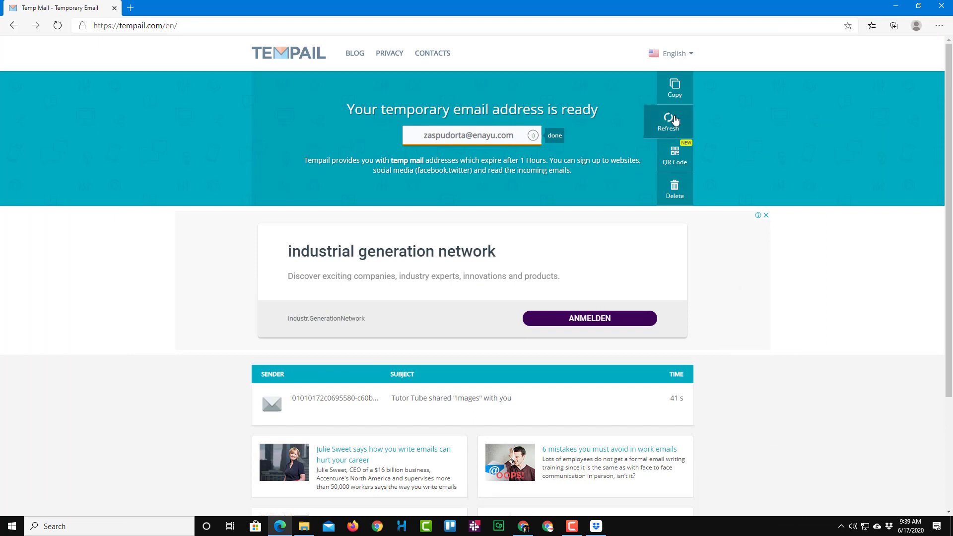
{"action": "mouse_move", "coordinate": [355, 433]}
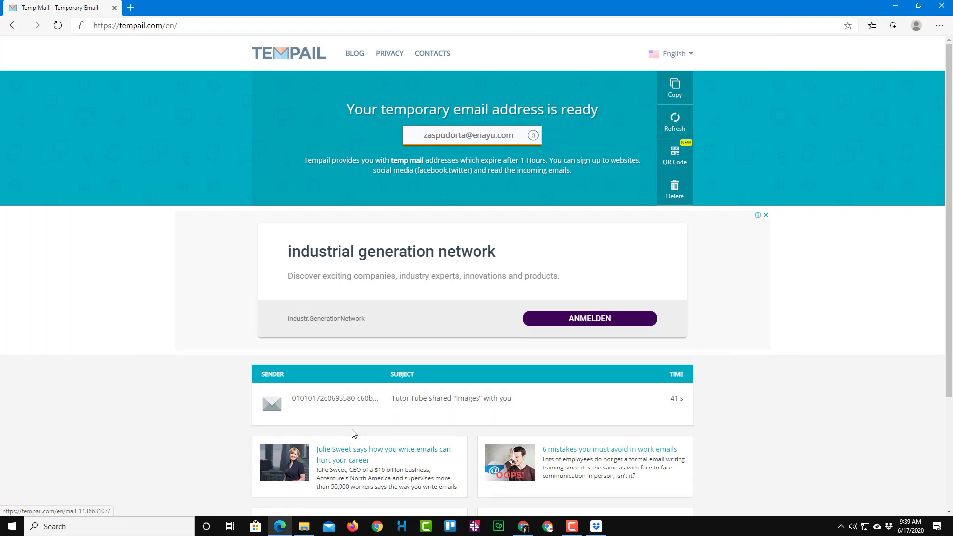
{"action": "left_click", "coordinate": [674, 121]}
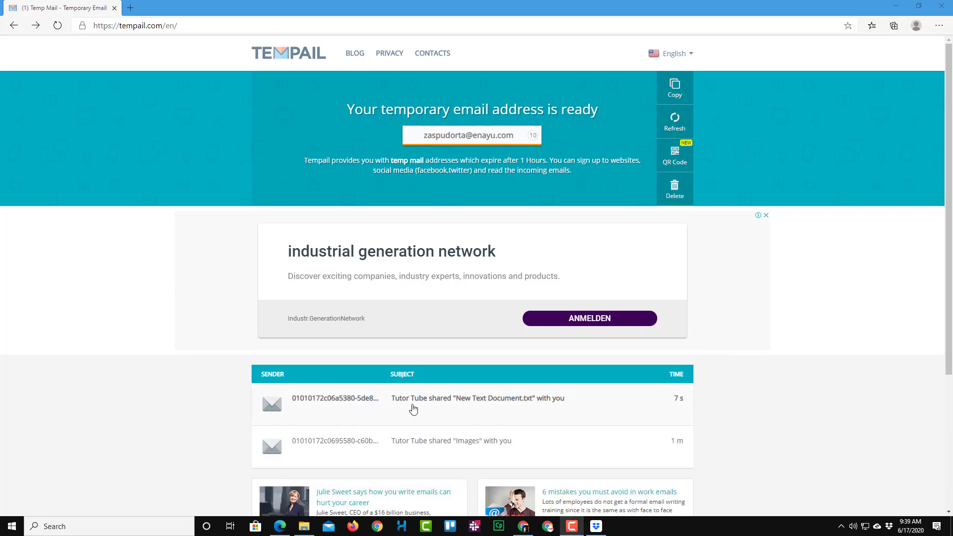
{"action": "mouse_move", "coordinate": [482, 409]}
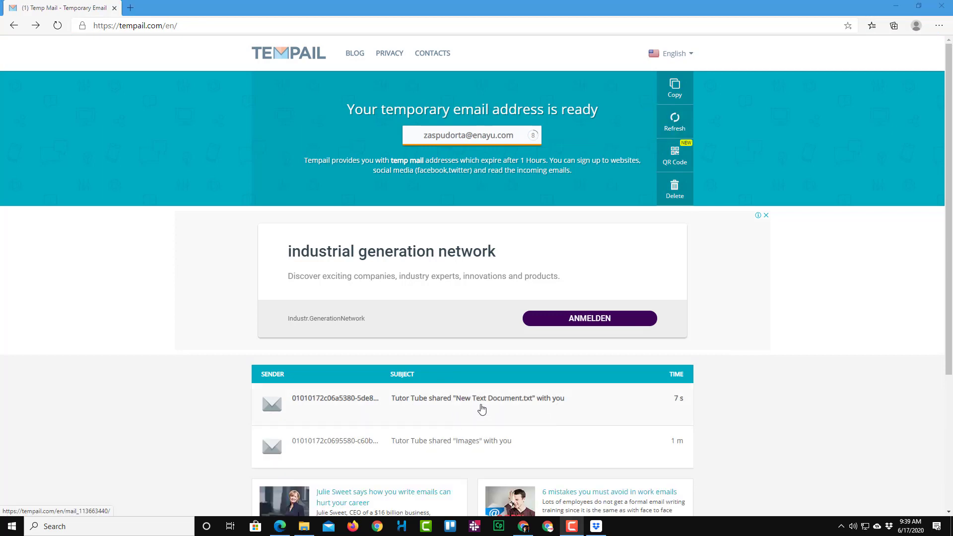
{"action": "left_click", "coordinate": [478, 398]}
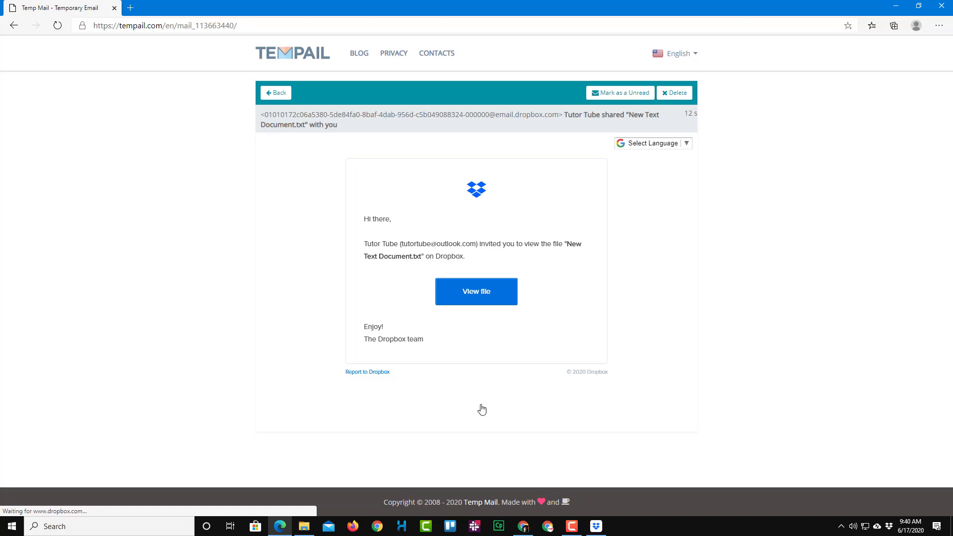
Open New Text Document.txt on dropbox.com via 'View file', showing 'Test'
{"action": "left_click", "coordinate": [476, 291]}
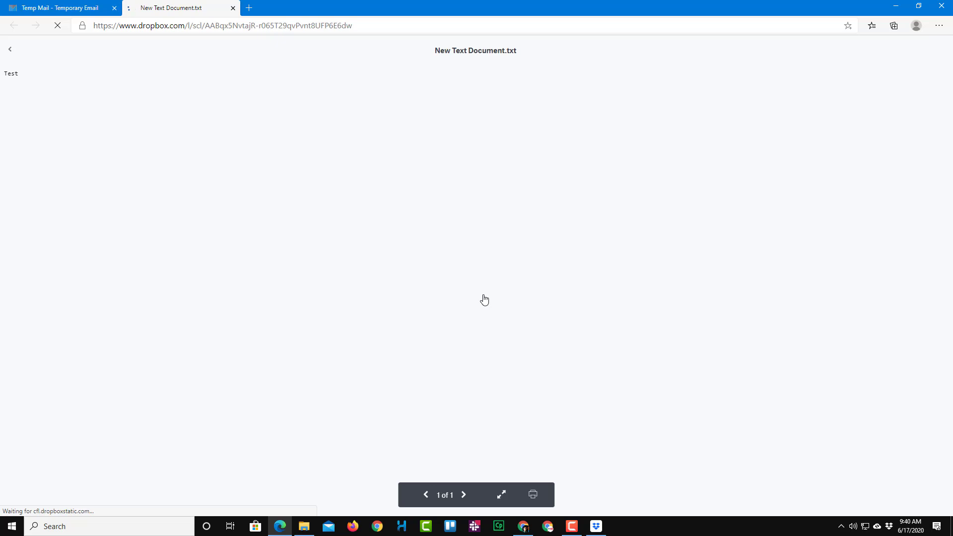